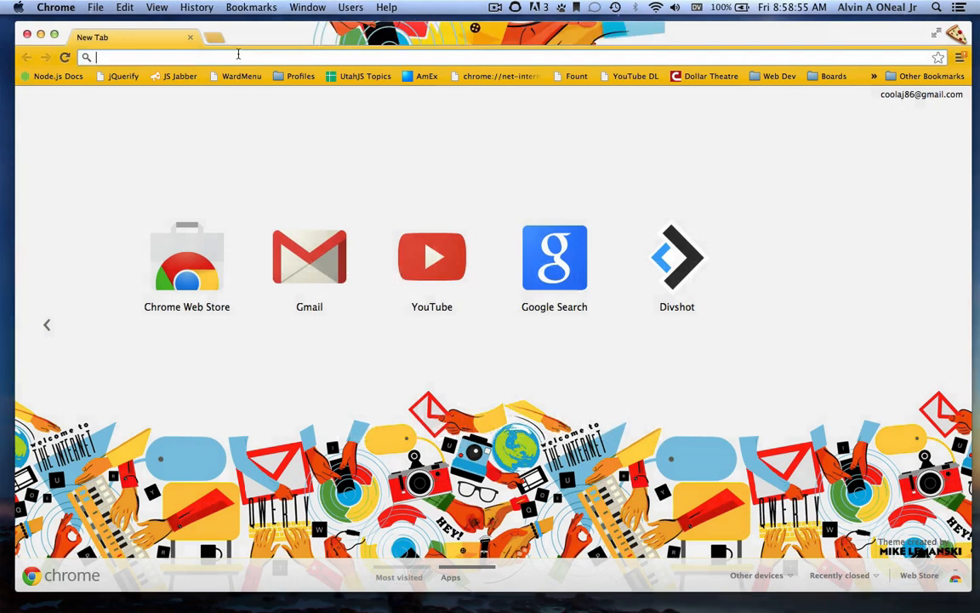
- Load fb.com and go to Example Group's Edit Group settings
text(fb.com)
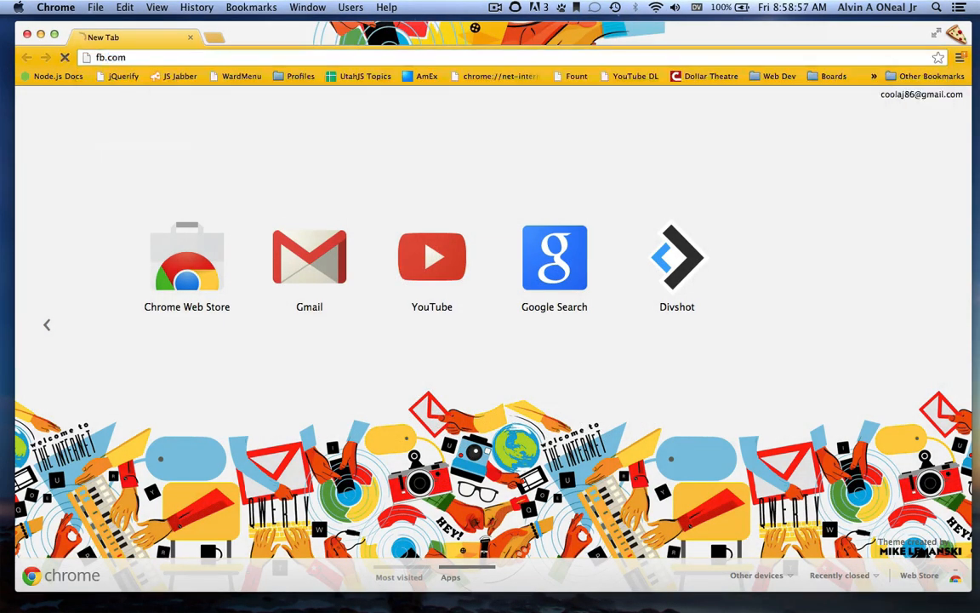
key(Return)
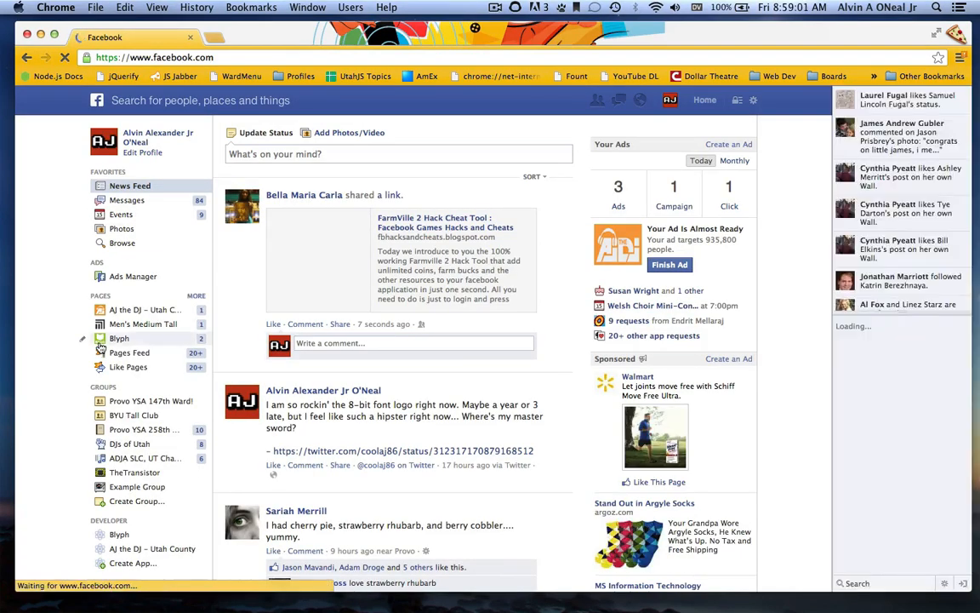
scroll(down, 3)
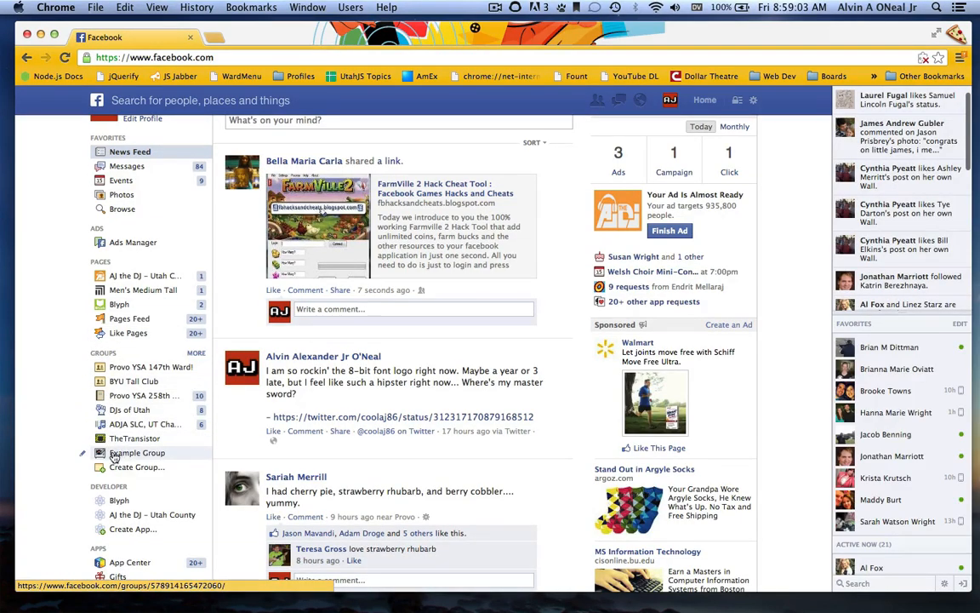
click(136, 452)
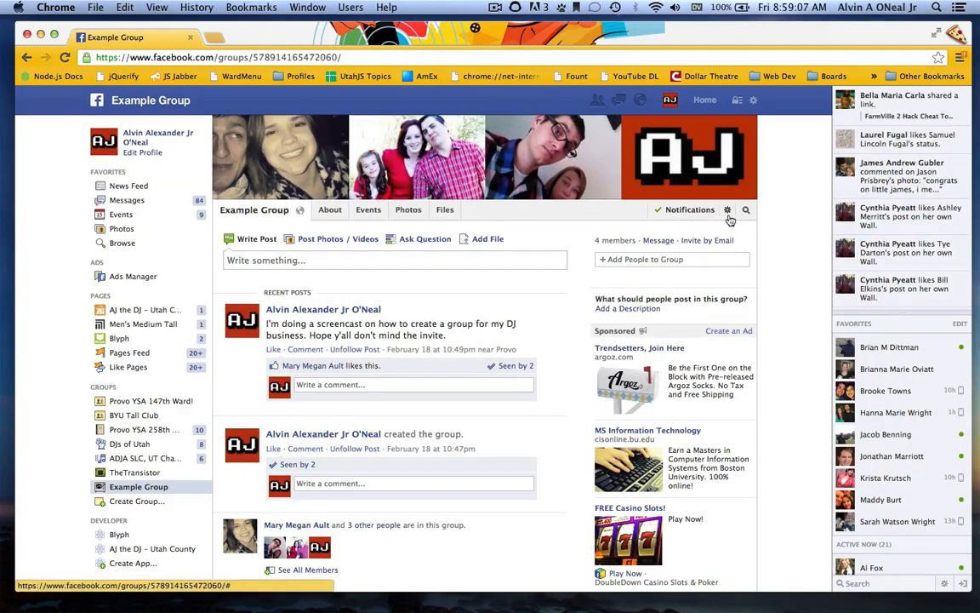
click(728, 209)
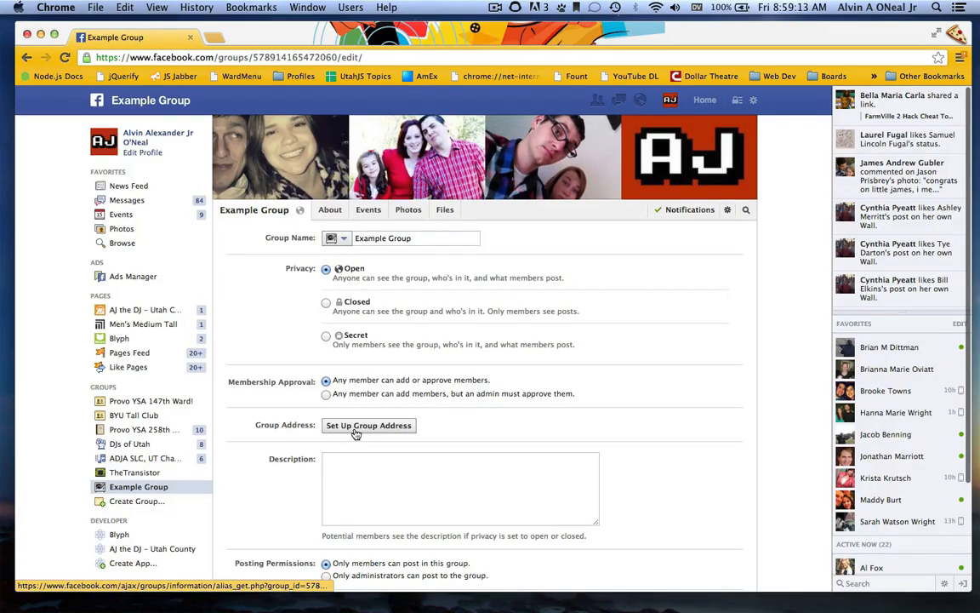
- Set the custom group address to ajsexamplegroup, giving facebook.com/groups/ajsexamplegroup
click(367, 425)
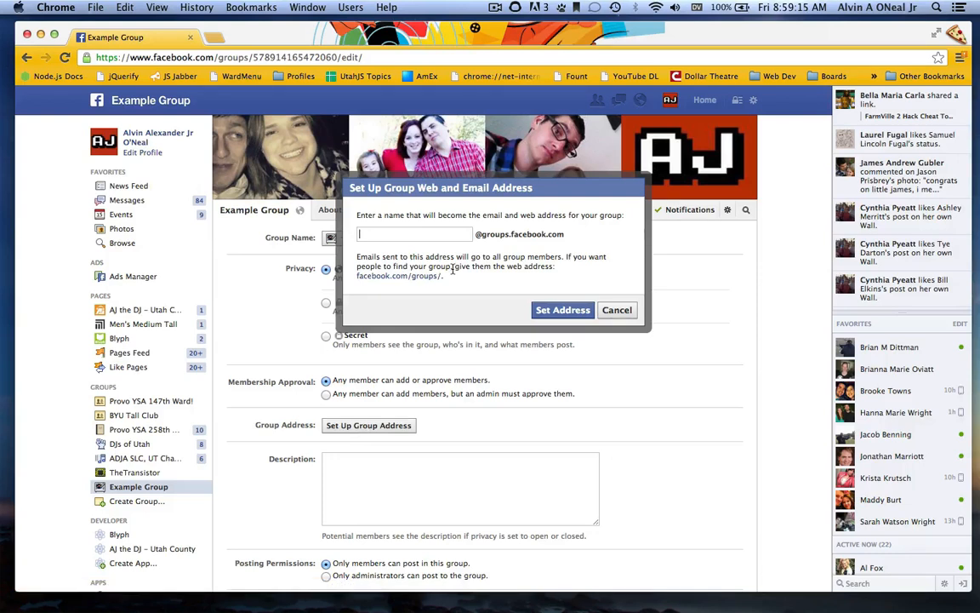
text(ajs)
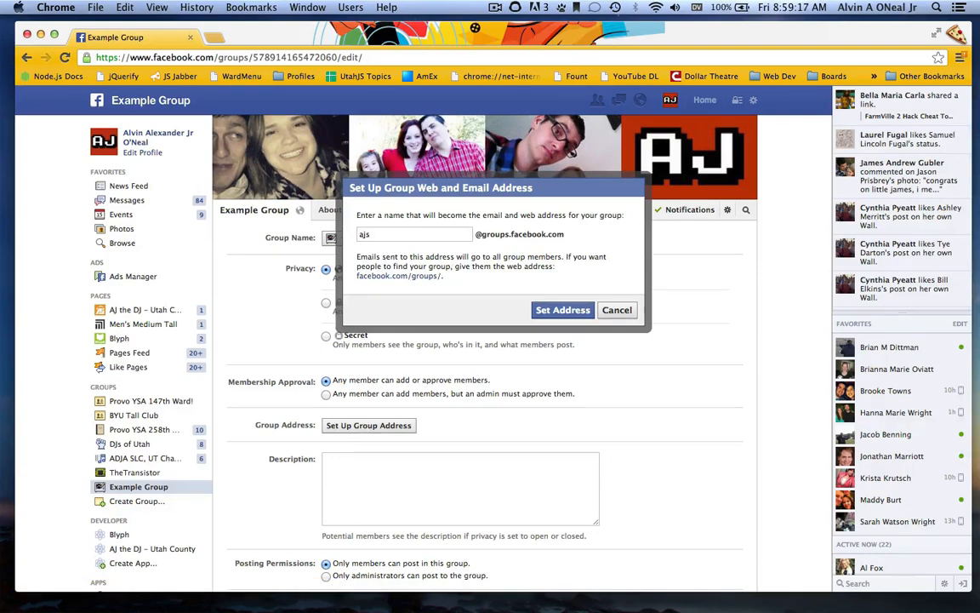
text(examplegroup)
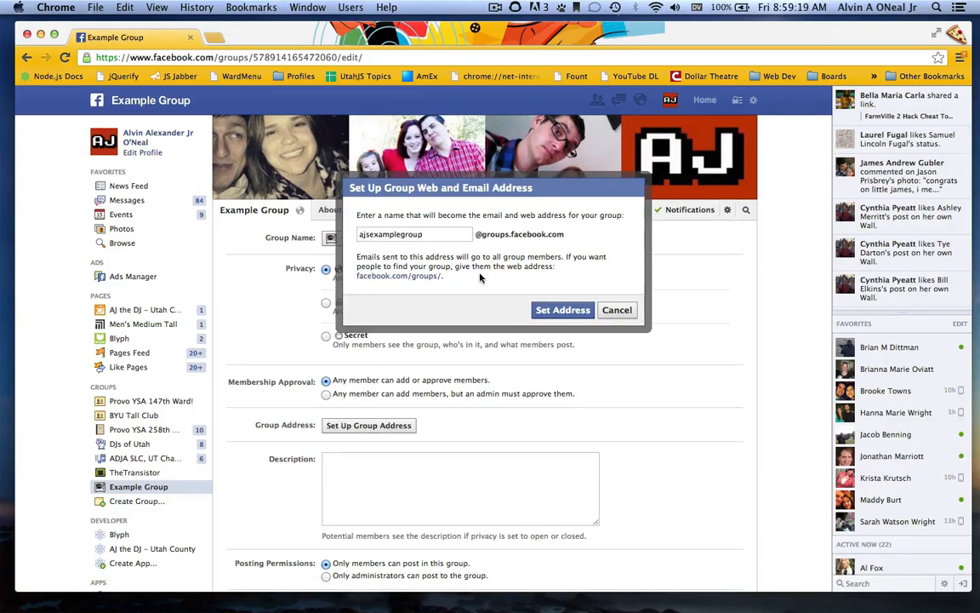
click(561, 310)
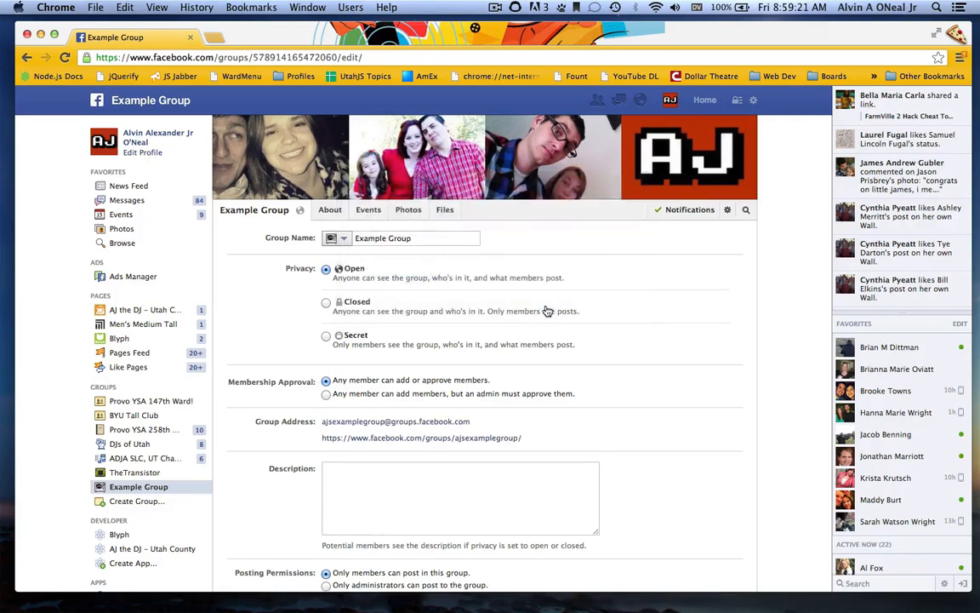
mouse_move(531, 315)
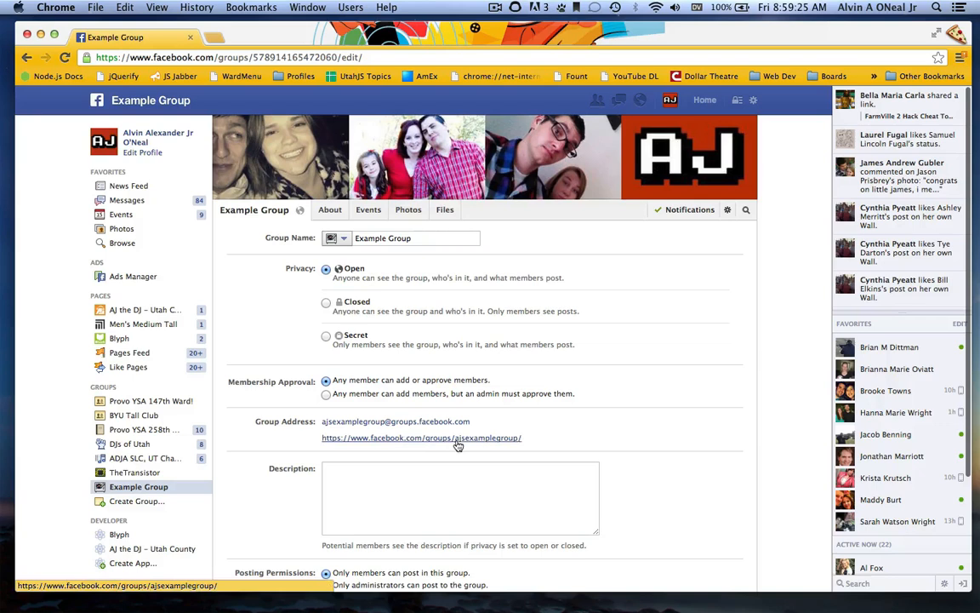
mouse_move(473, 446)
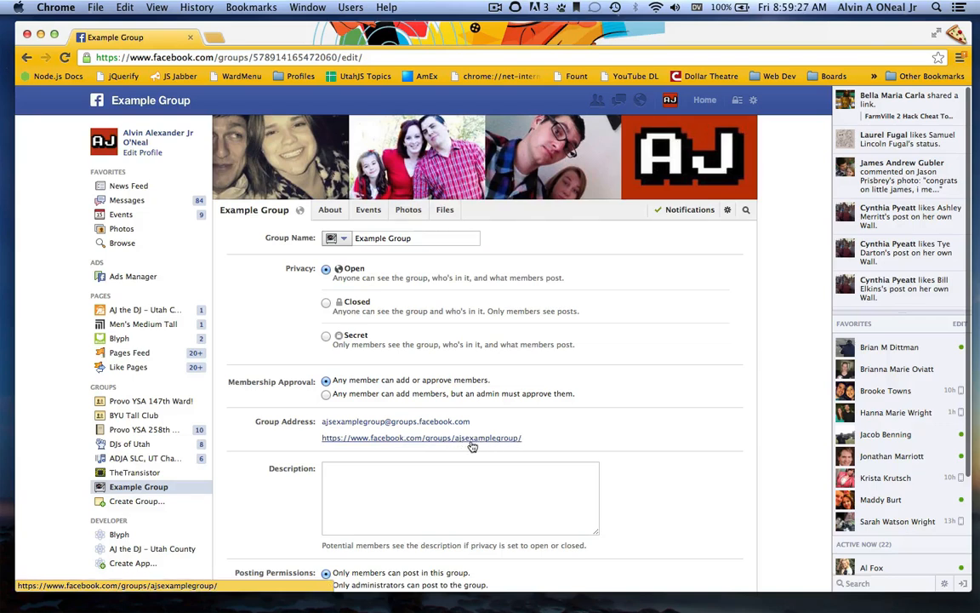
mouse_move(310, 143)
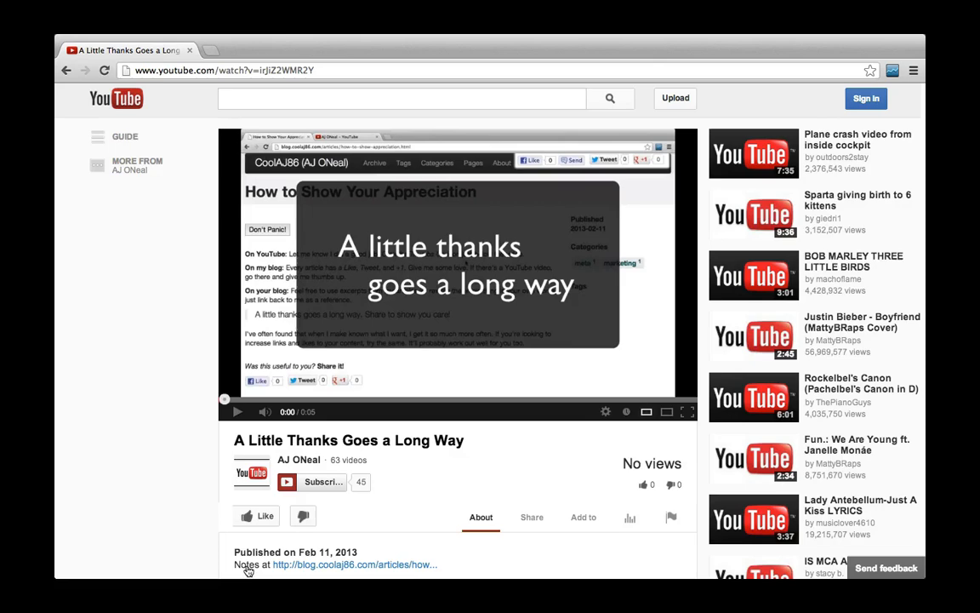
mouse_move(317, 565)
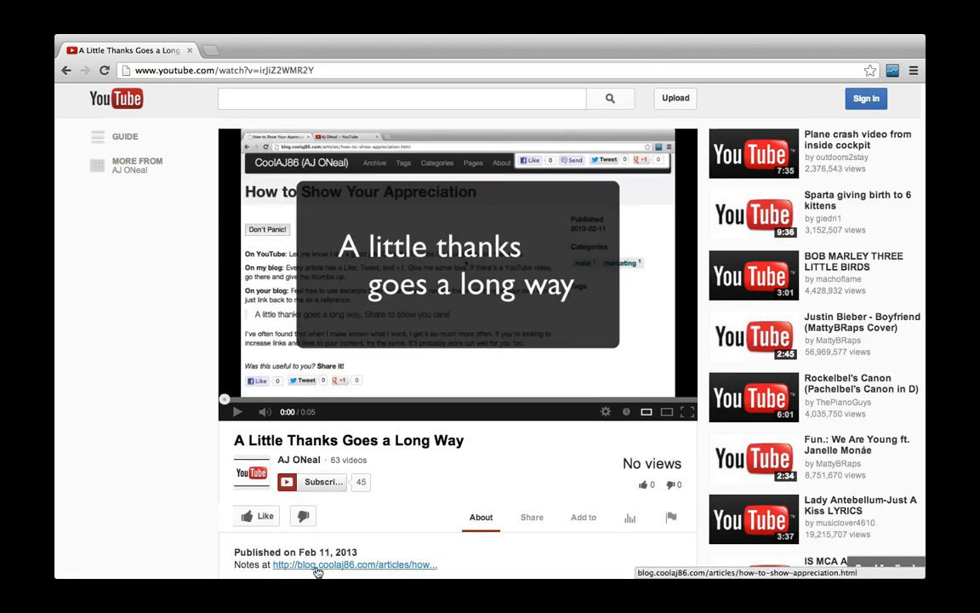
- Follow the blog.coolaj86.com notes link to the article How to Show Your Appreciation
click(354, 565)
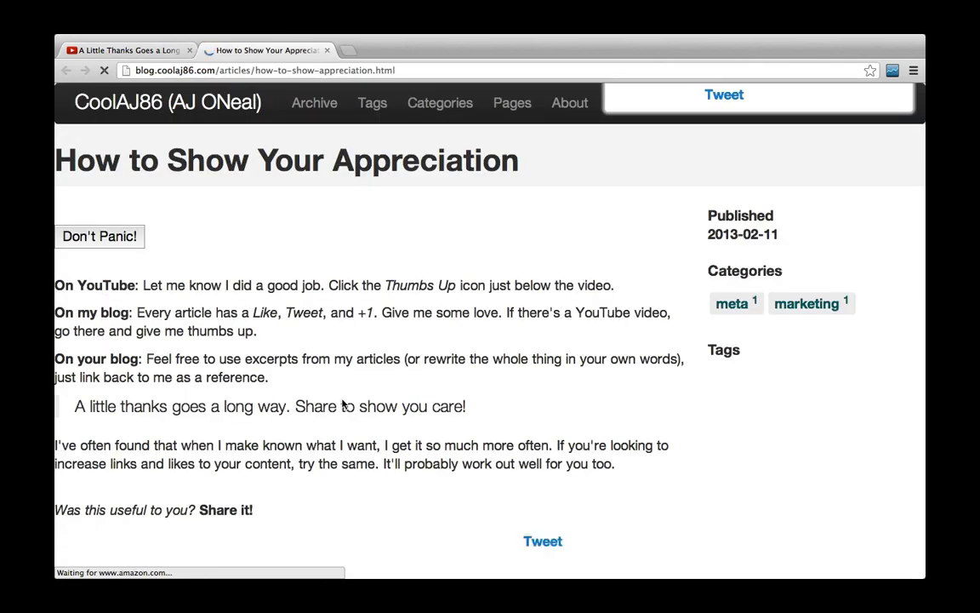